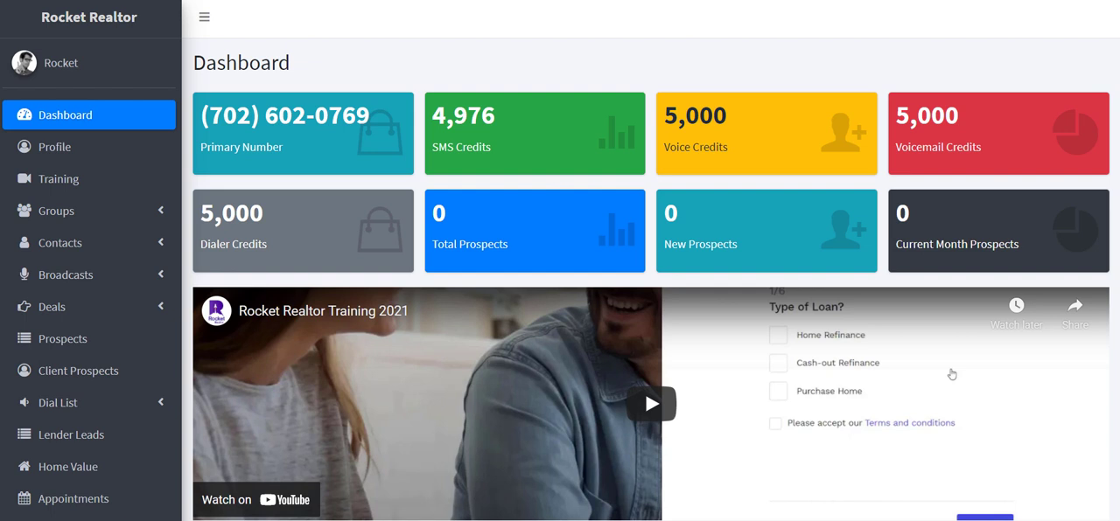
Open the account Profile page from the left sidebar
left_click(54, 146)
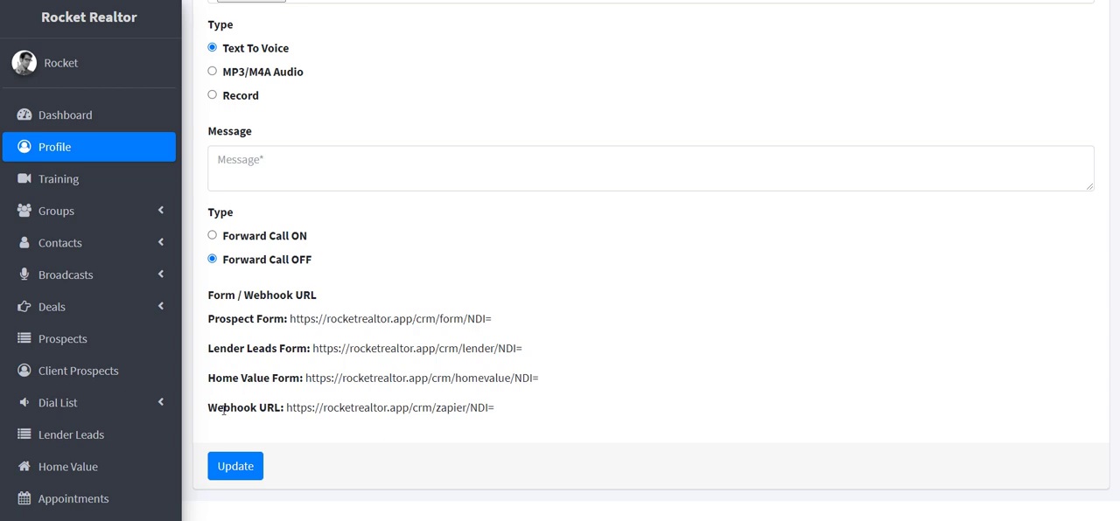
Highlight the full Webhook URL in the profile's Form / Webhook URL section
double_click(389, 408)
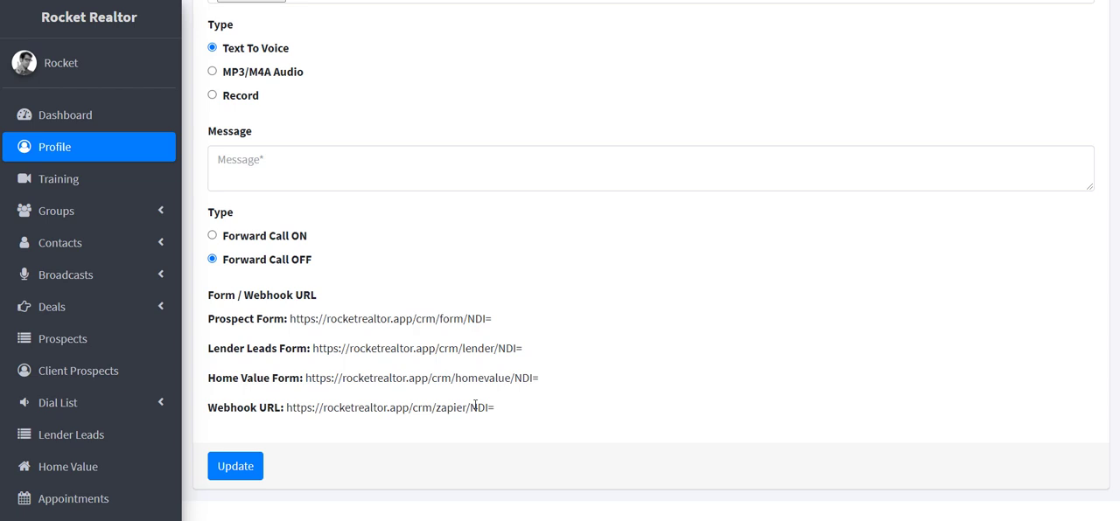
left_click_drag(208, 319, 539, 378)
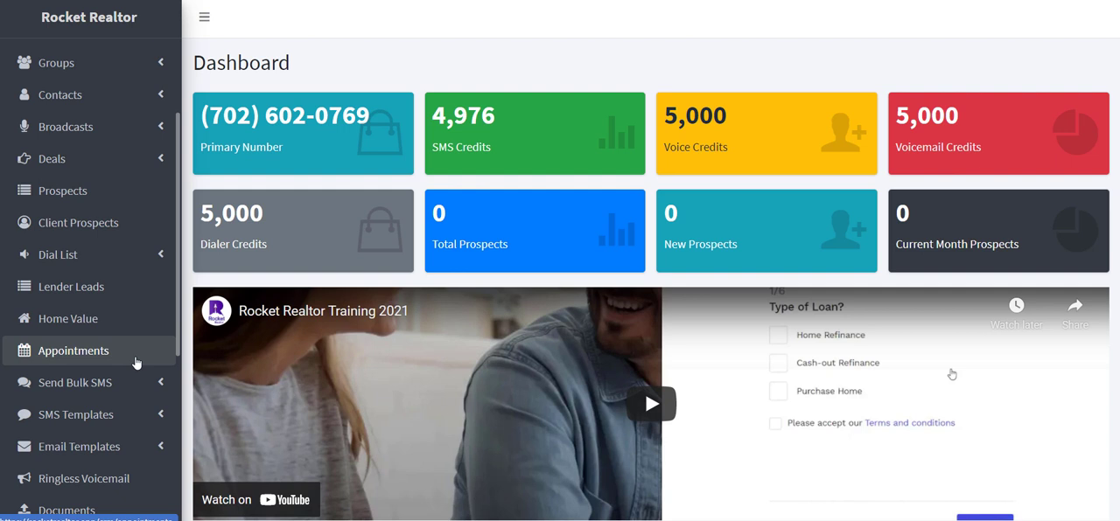
mouse_move(77, 222)
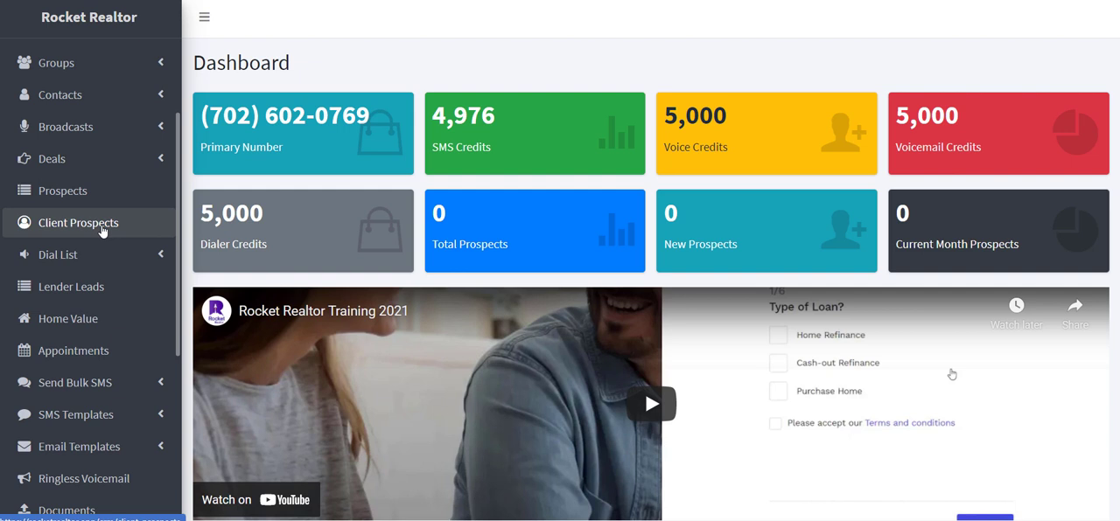
Open Client Prospects from the sidebar, showing its search filters and empty list
left_click(78, 222)
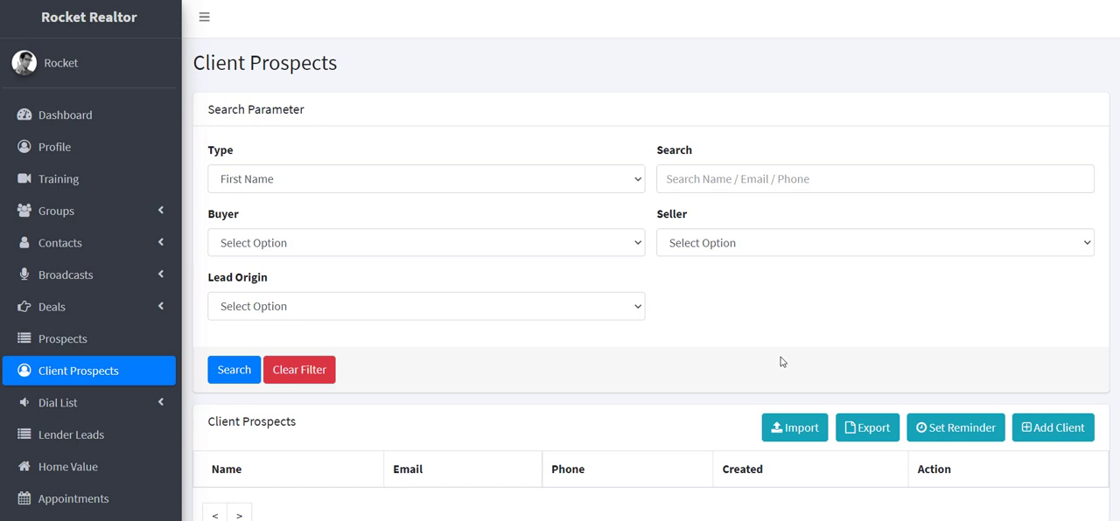
Start a new immediate SMS reminder via Set Reminder and Add Reminder
left_click(954, 428)
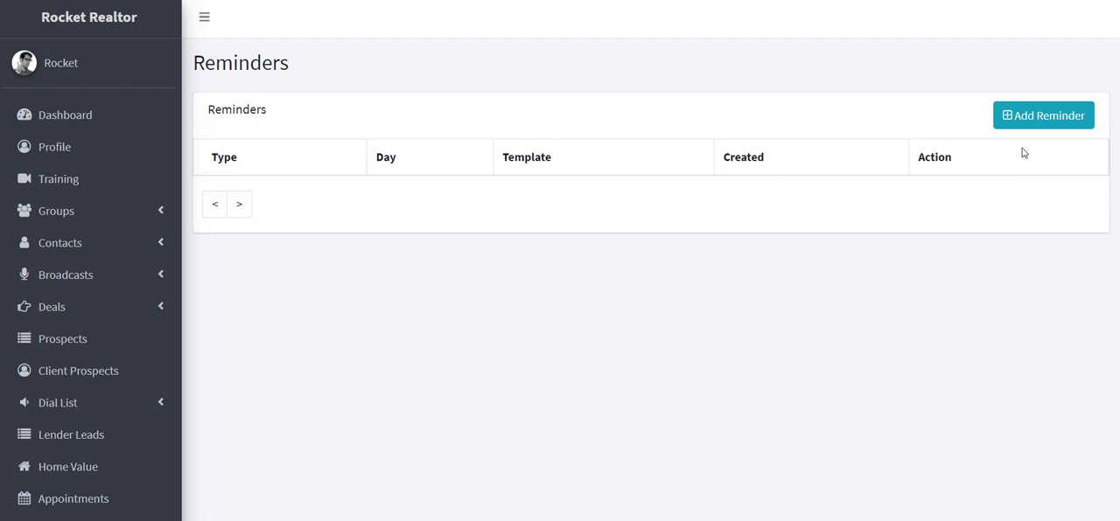
left_click(1042, 114)
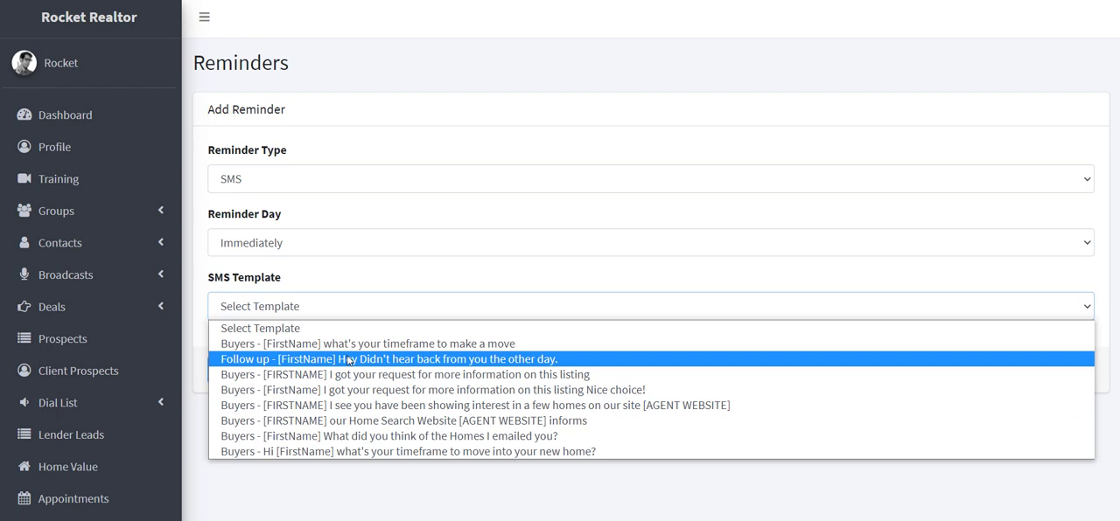
mouse_move(508, 390)
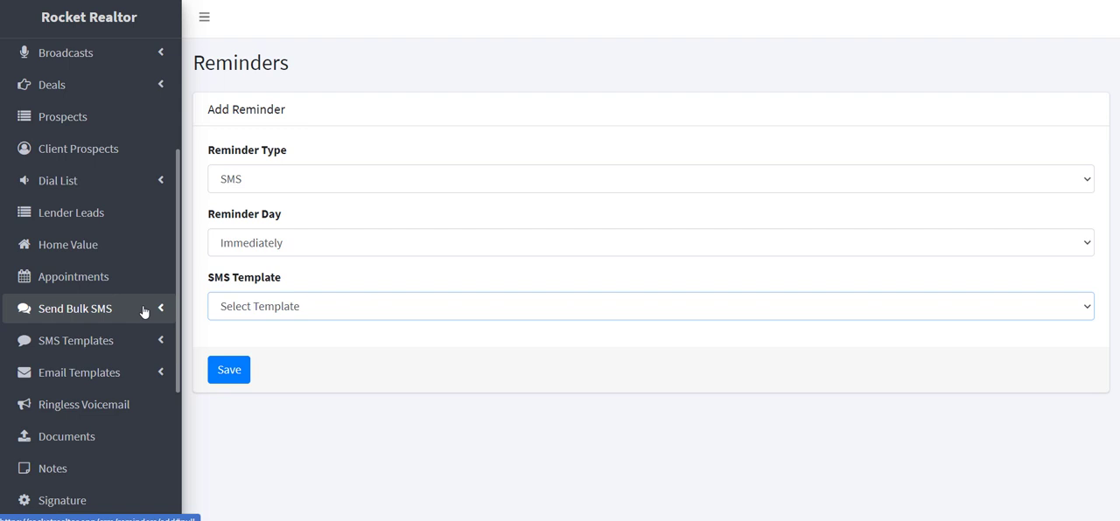
Expand SMS Templates in the sidebar and open the list of SMS templates
left_click(76, 341)
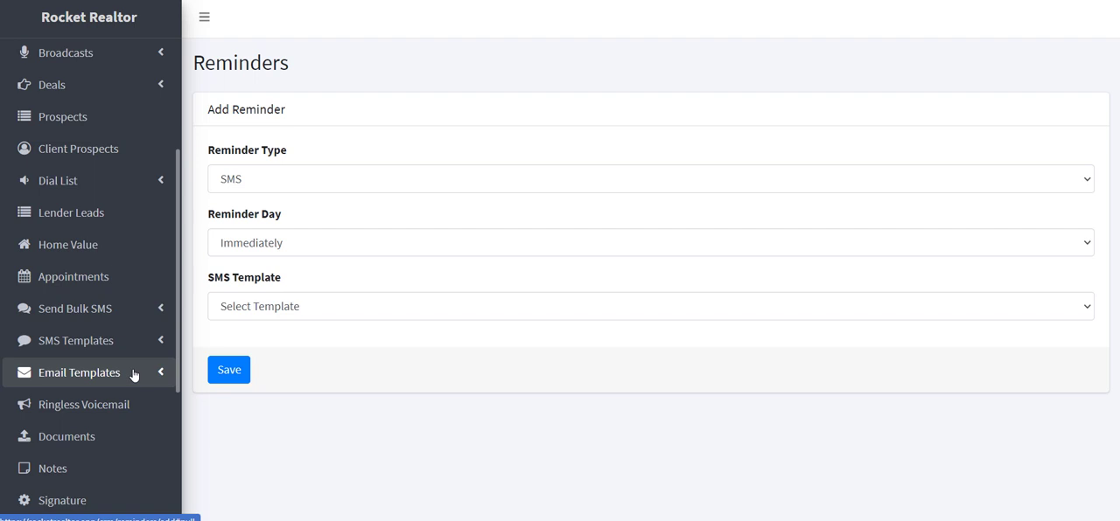
left_click(75, 341)
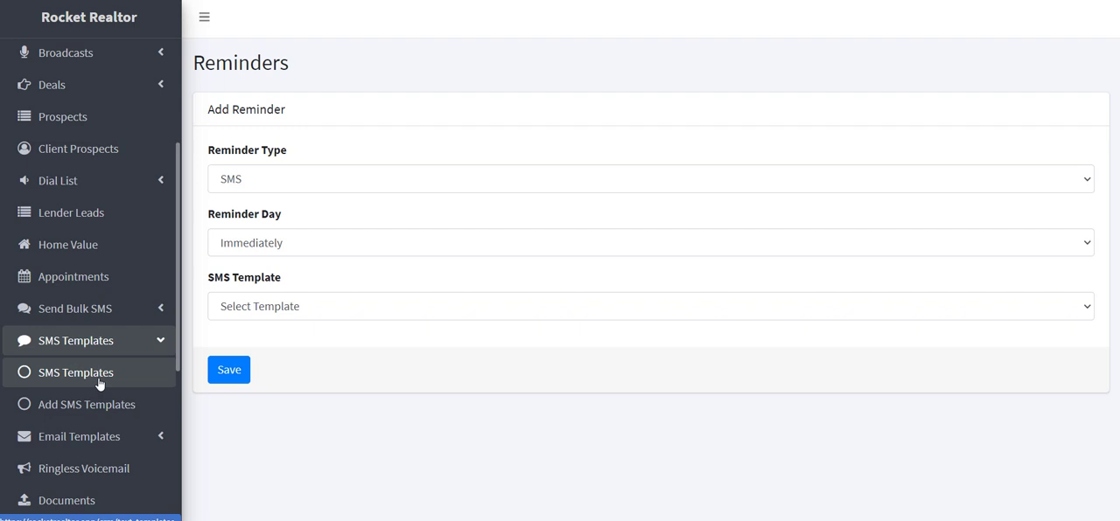
left_click(75, 372)
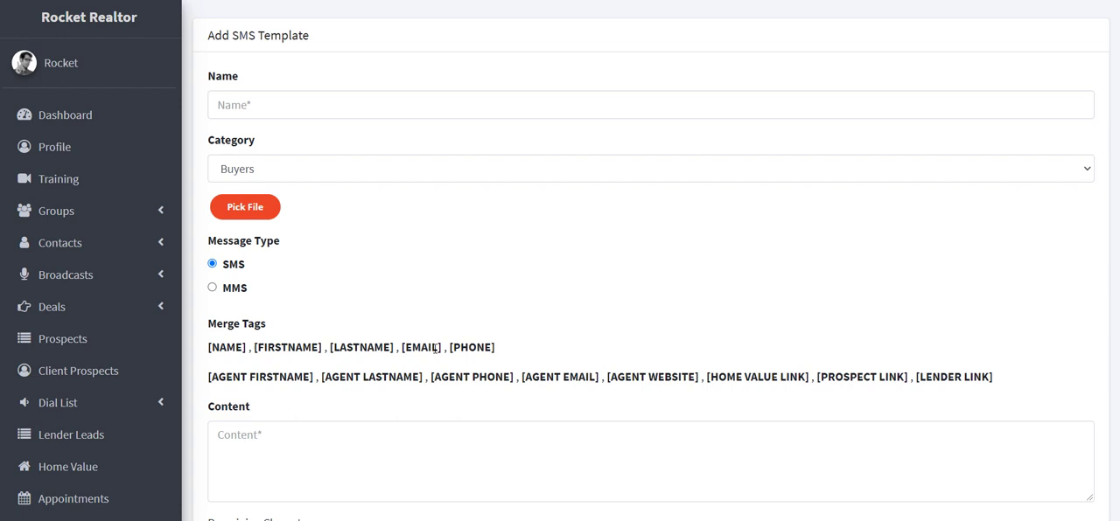
Highlight a merge tag in the template form, then go to the Profile page
left_click_drag(209, 378, 396, 377)
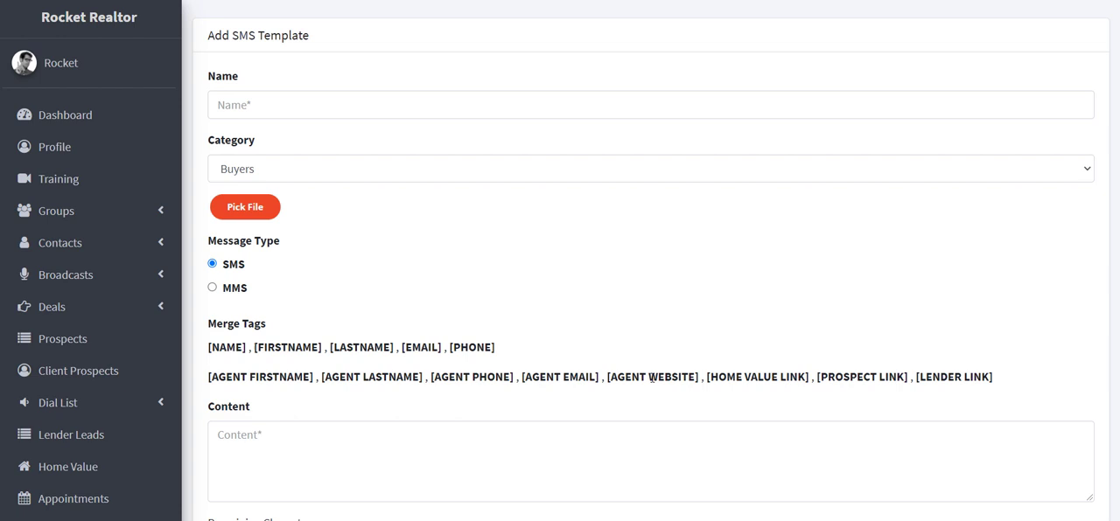
left_click(55, 147)
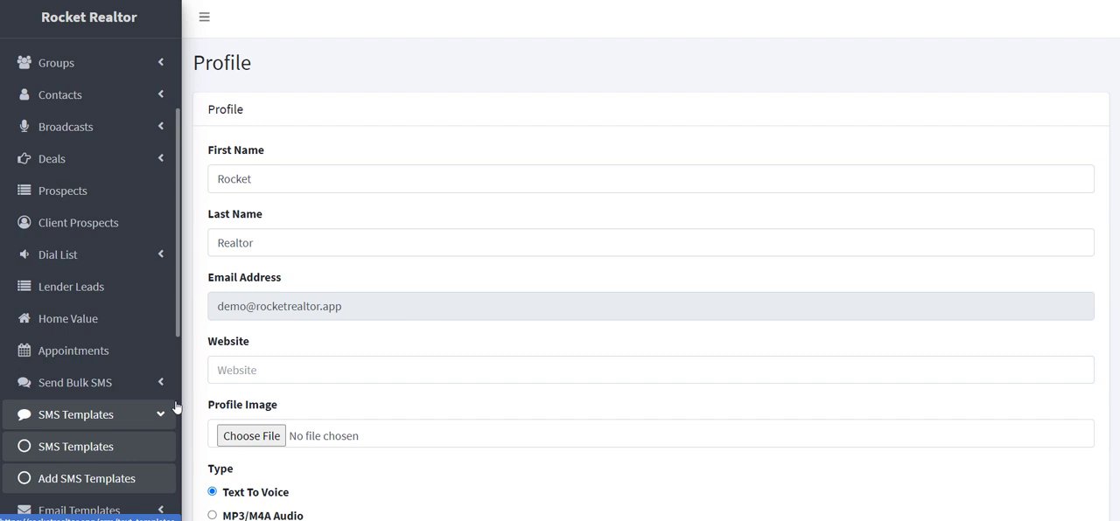
Reopen a blank Add SMS Template form with Buyers category
left_click(87, 479)
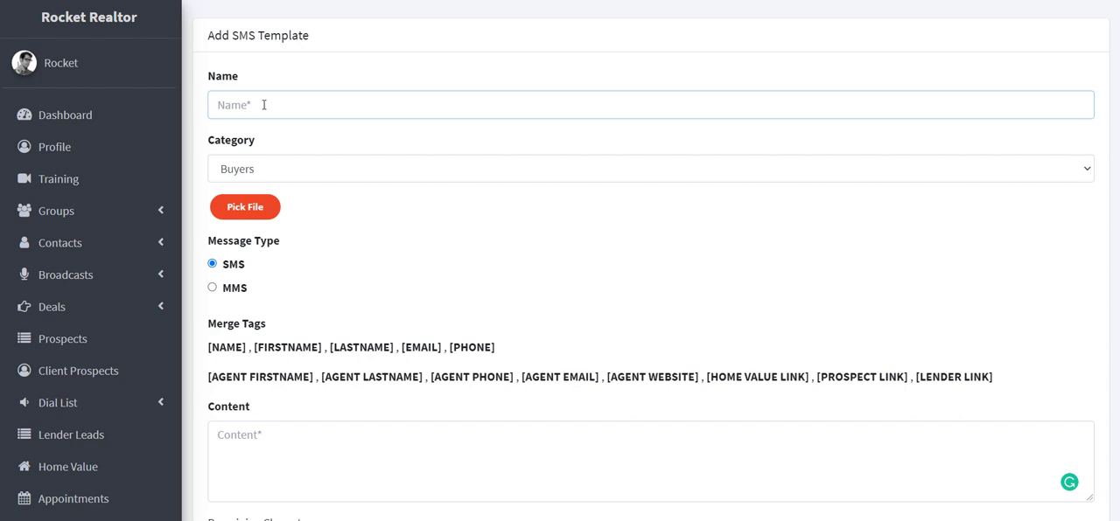
Name the template 'Initial Marketing message' and write 'Hi [FIRSTNAME]' content with [AGENT PHONE]
type("Intial Marketing Res")
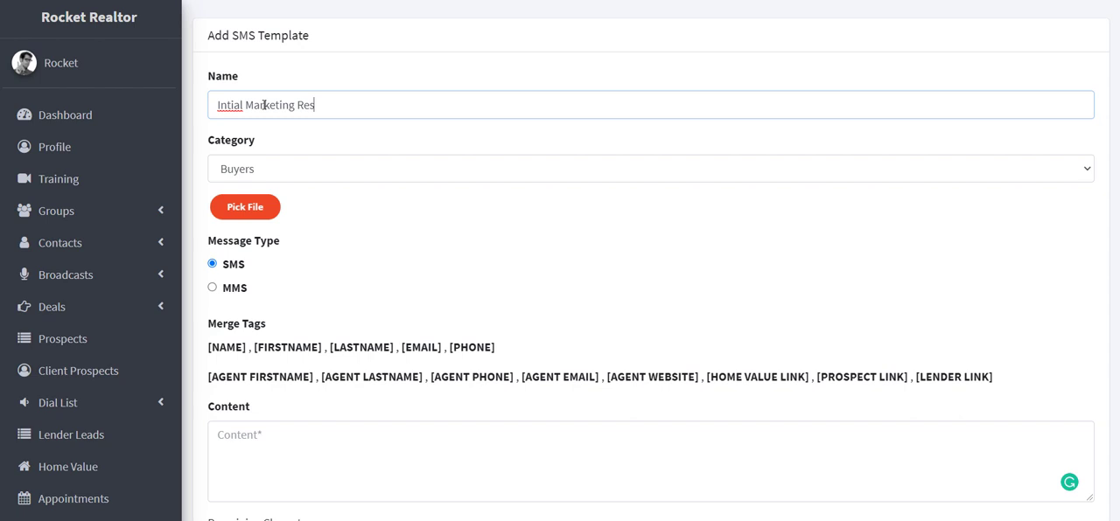
type("Initial Marketing message")
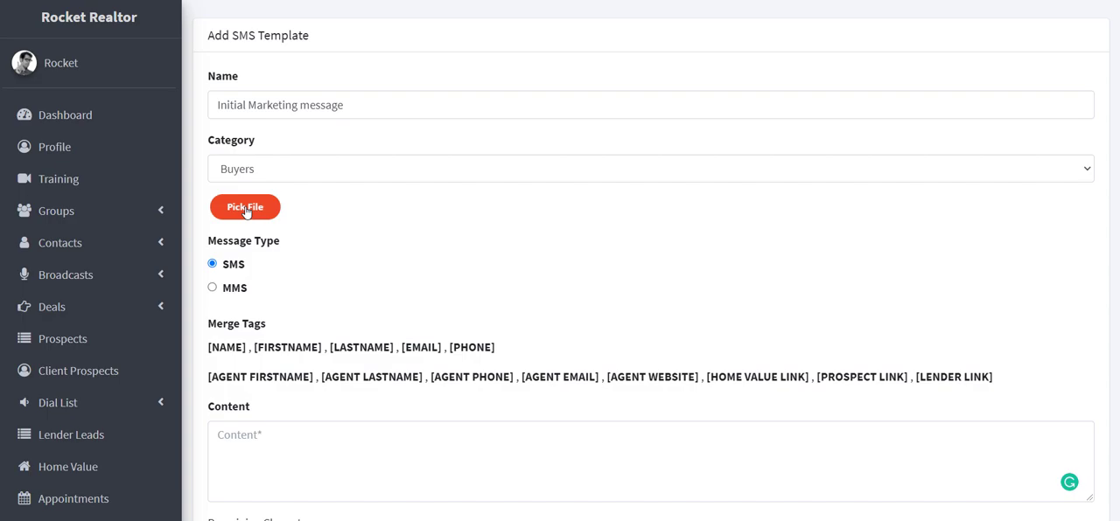
left_click(245, 207)
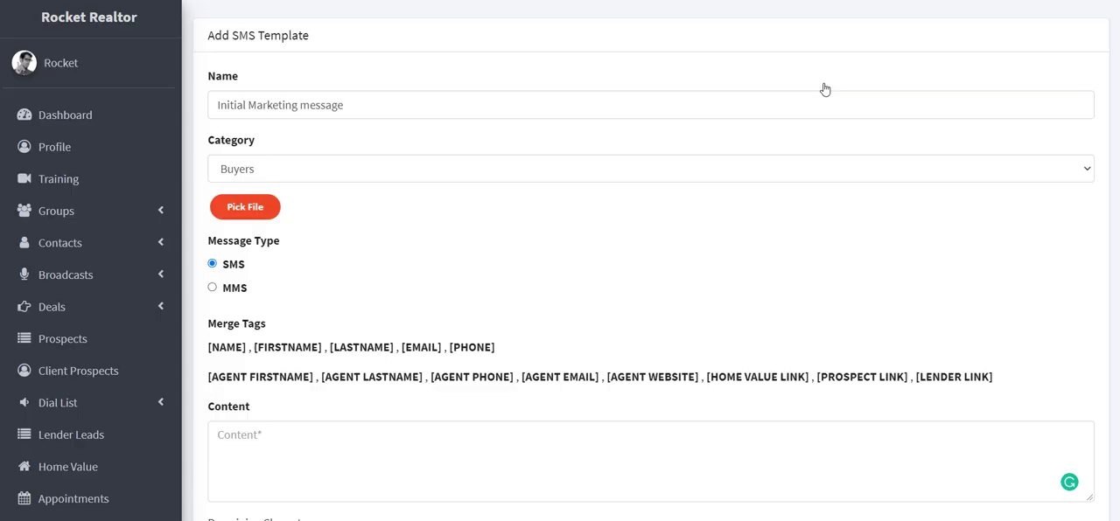
type("Hi")
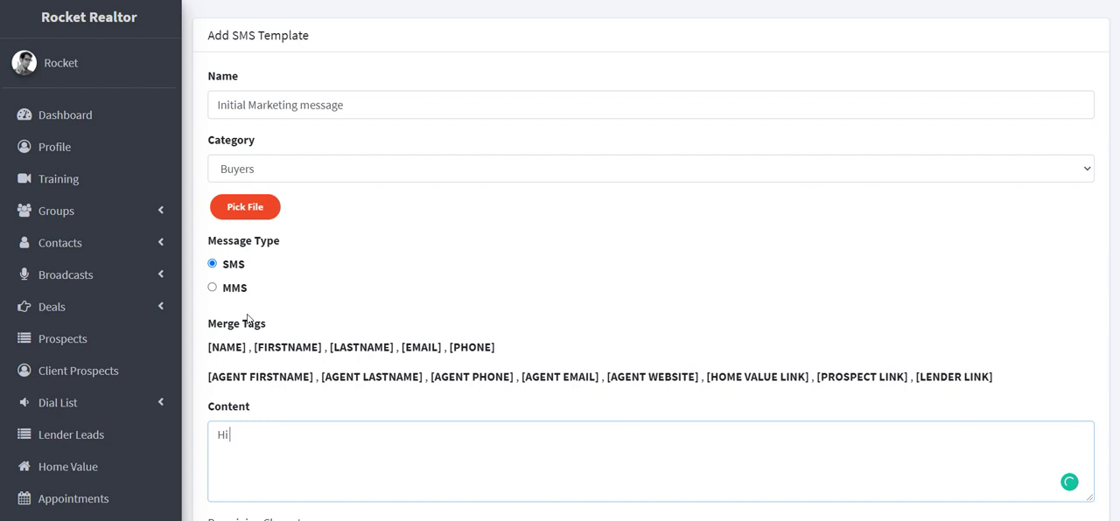
type("[FIRSTNAME]")
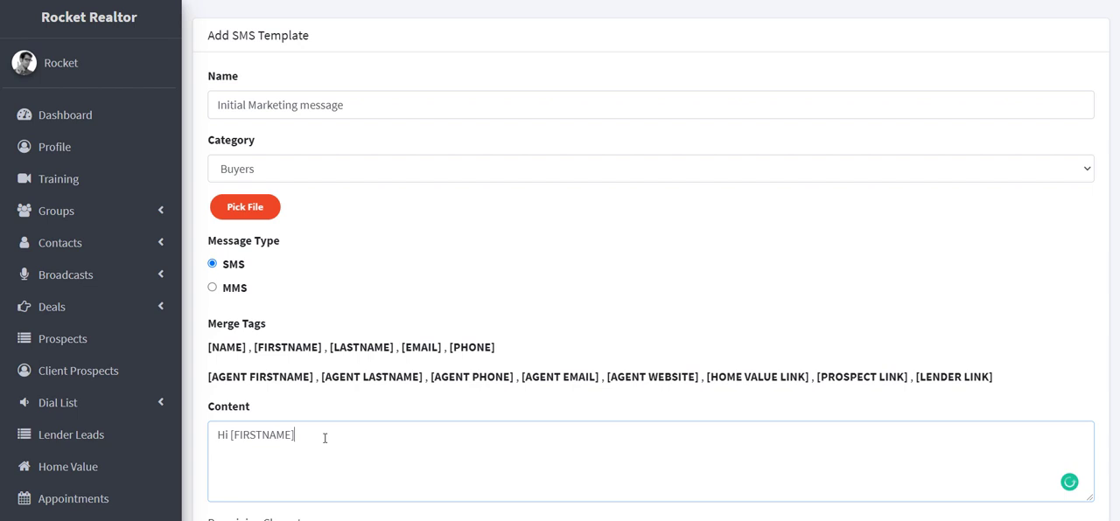
type("fjkladjfkljdklfjkladjfkljsdkjfkldsjfkljsdkl")
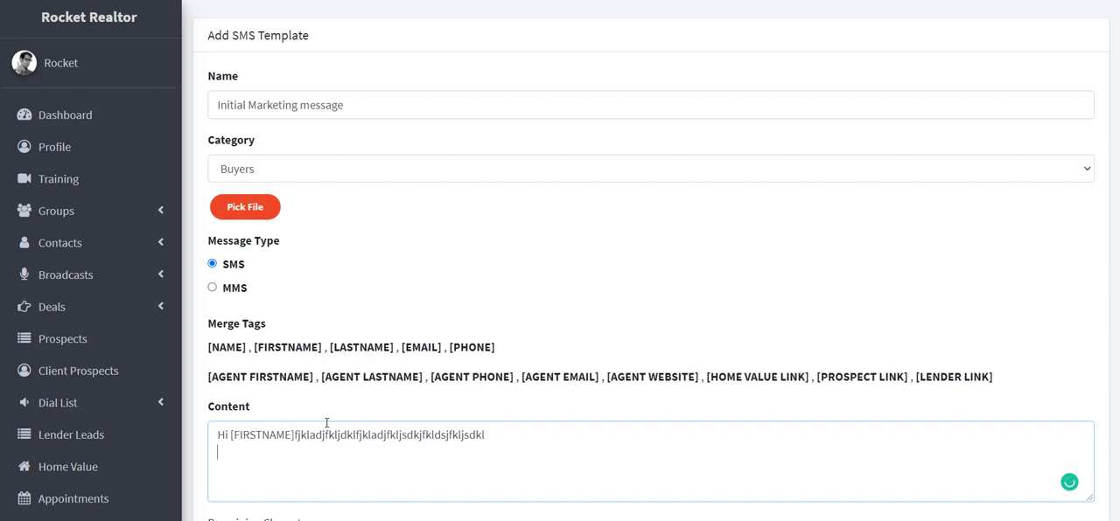
double_click(471, 377)
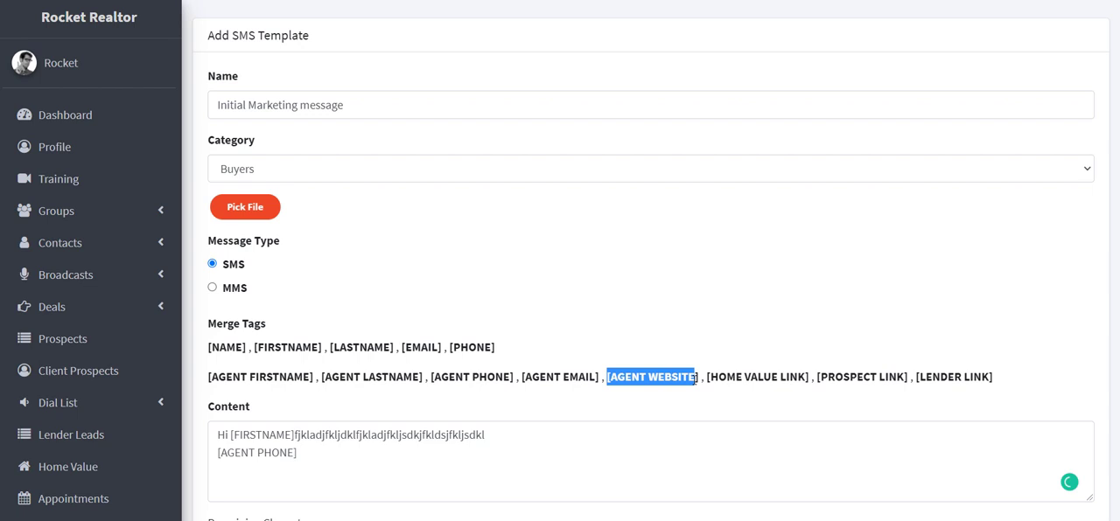
left_click(651, 377)
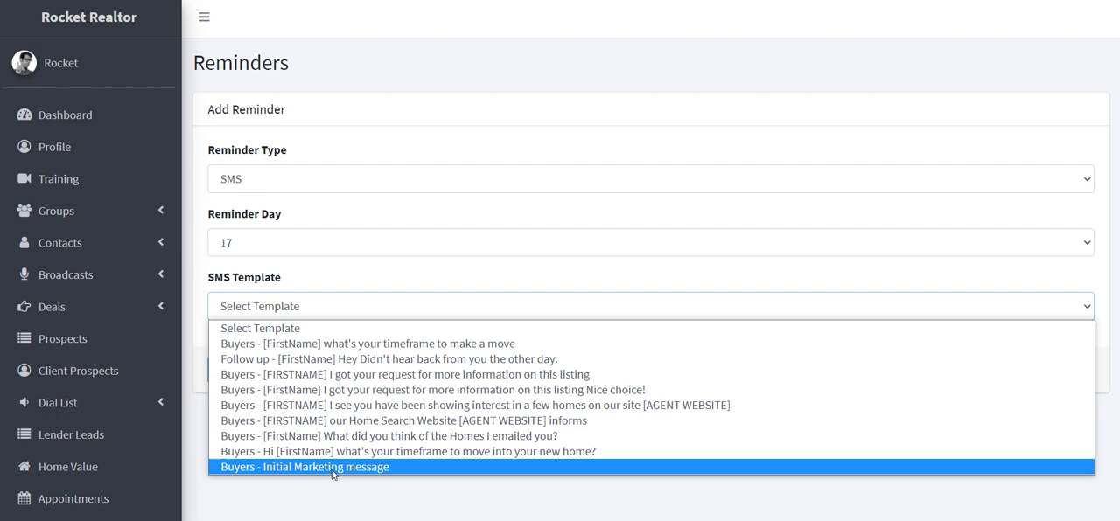
mouse_move(348, 471)
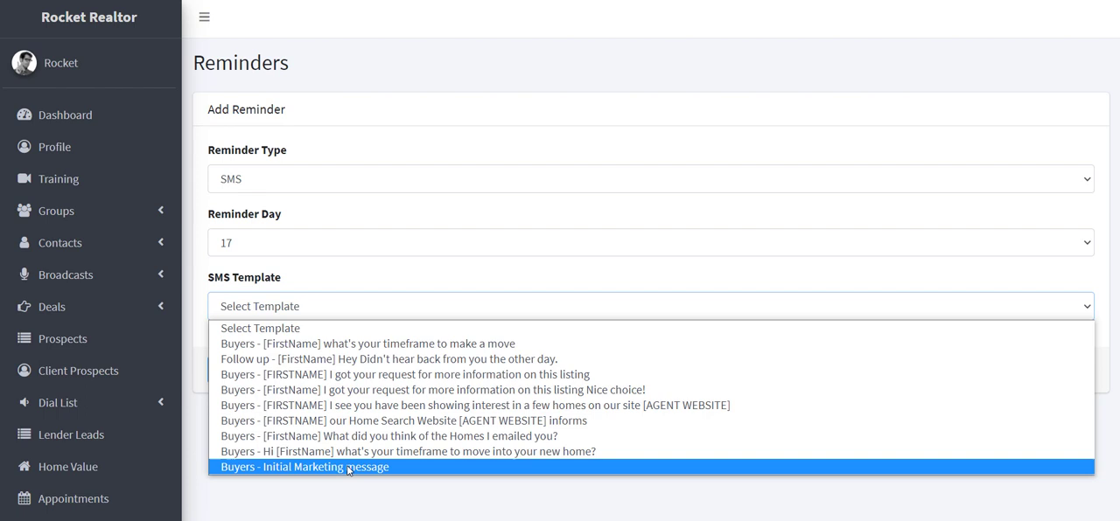
mouse_move(289, 468)
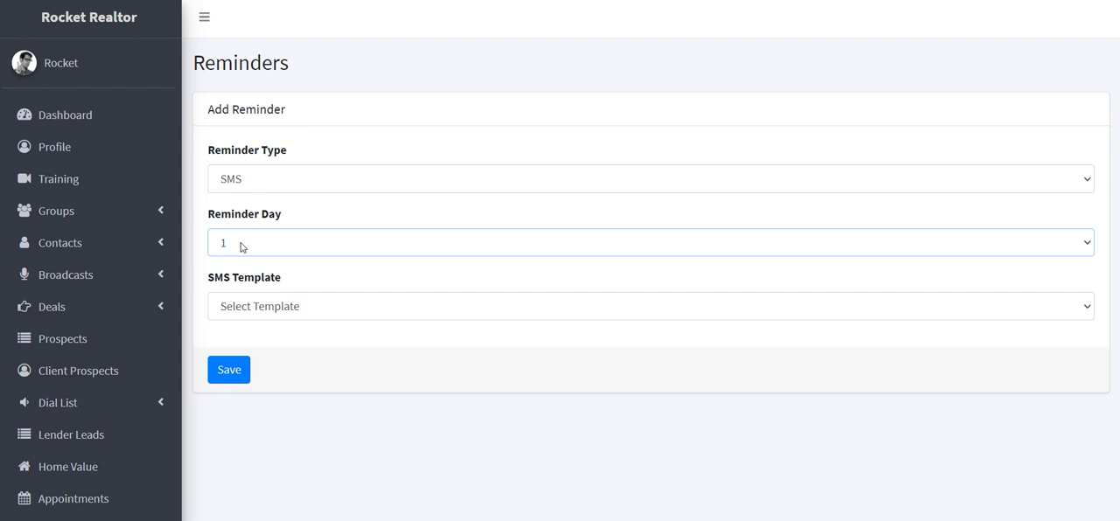
left_click(649, 243)
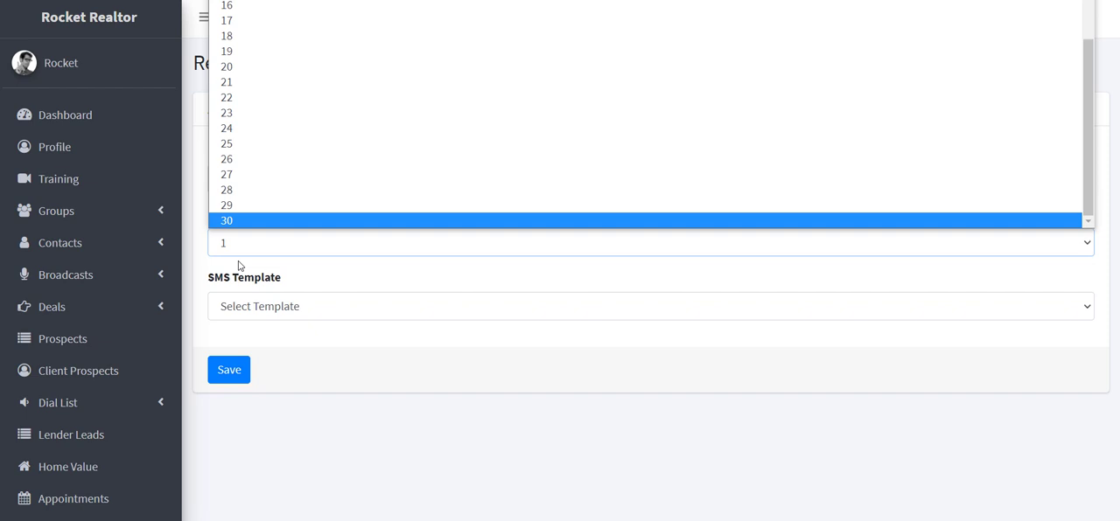
left_click(222, 243)
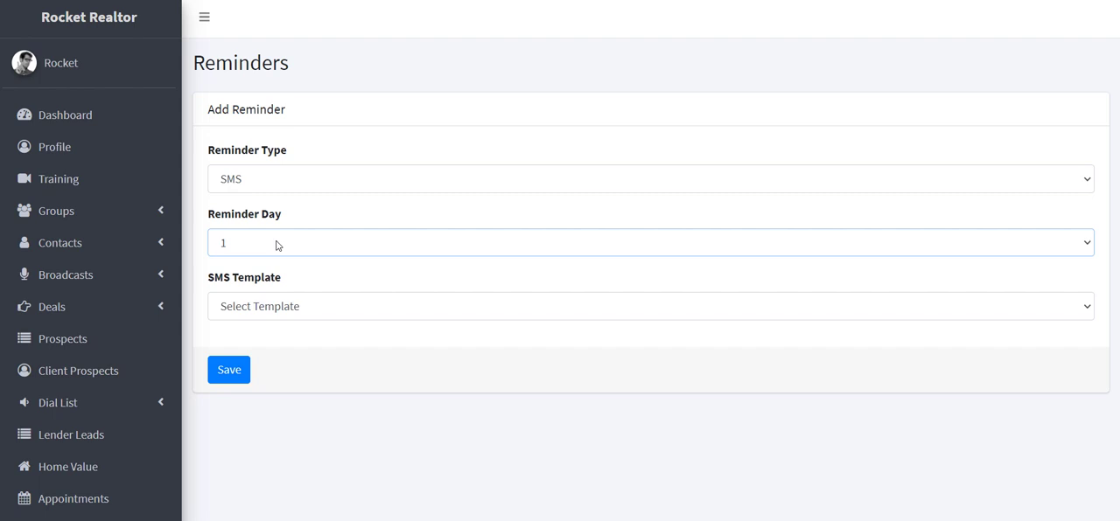
scroll("down", 3)
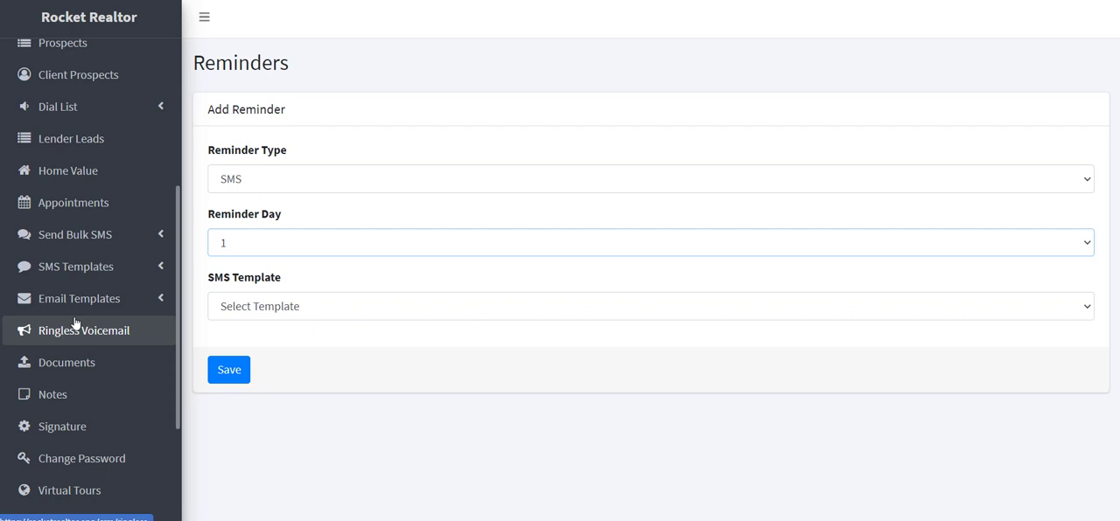
left_click(79, 298)
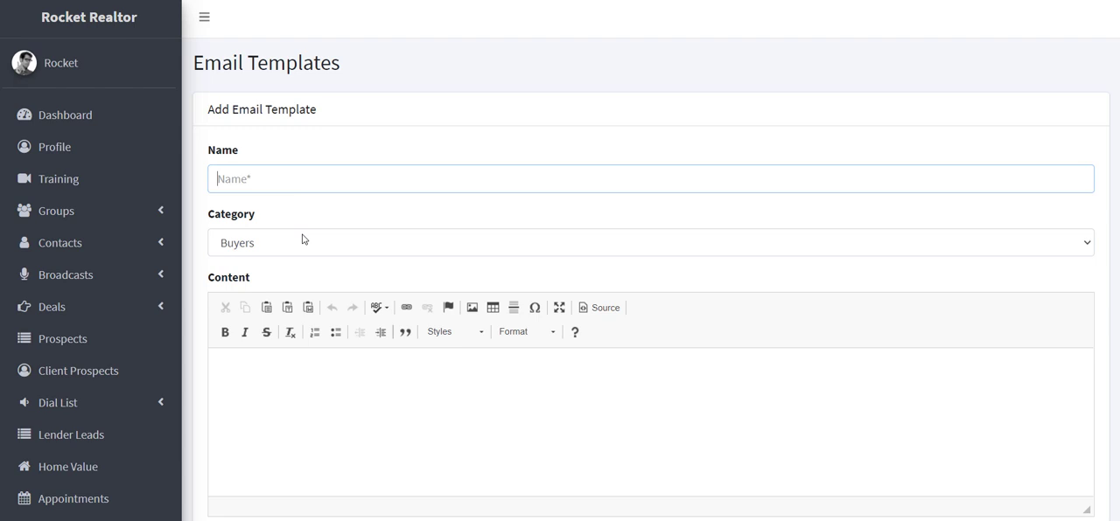
Scroll down the Add Email Template form to reveal its merge tags
scroll("down", 3)
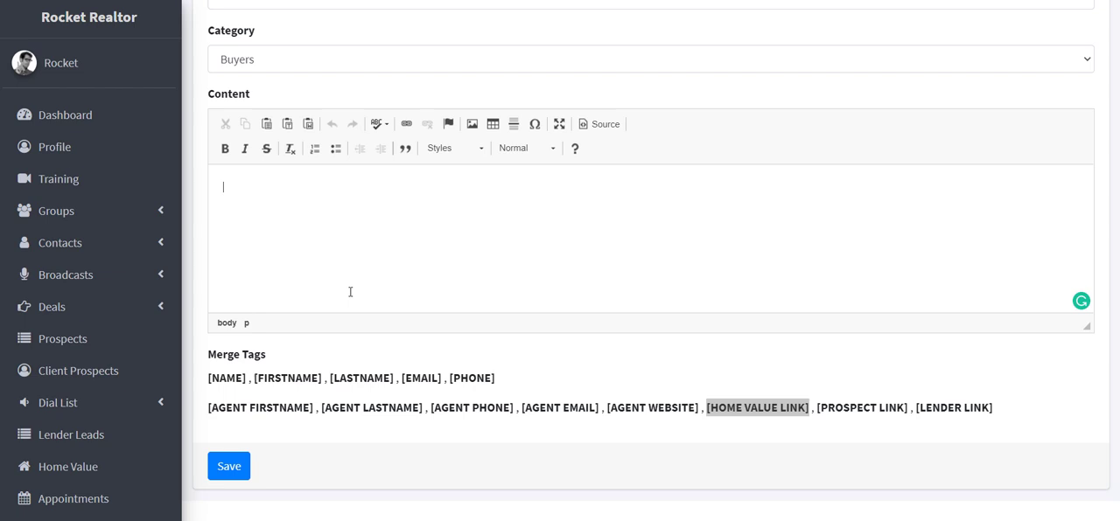
mouse_move(307, 203)
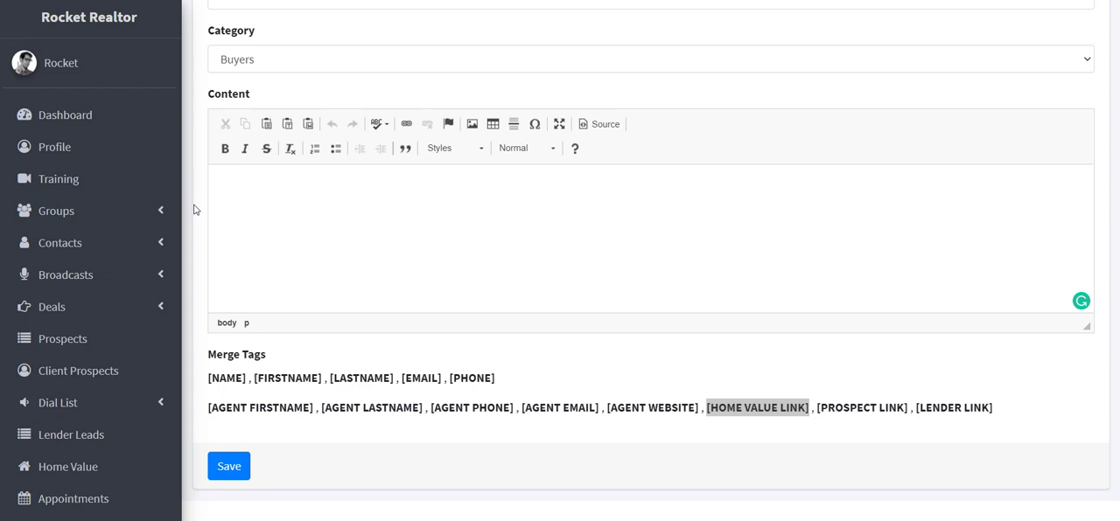
scroll("down", 3)
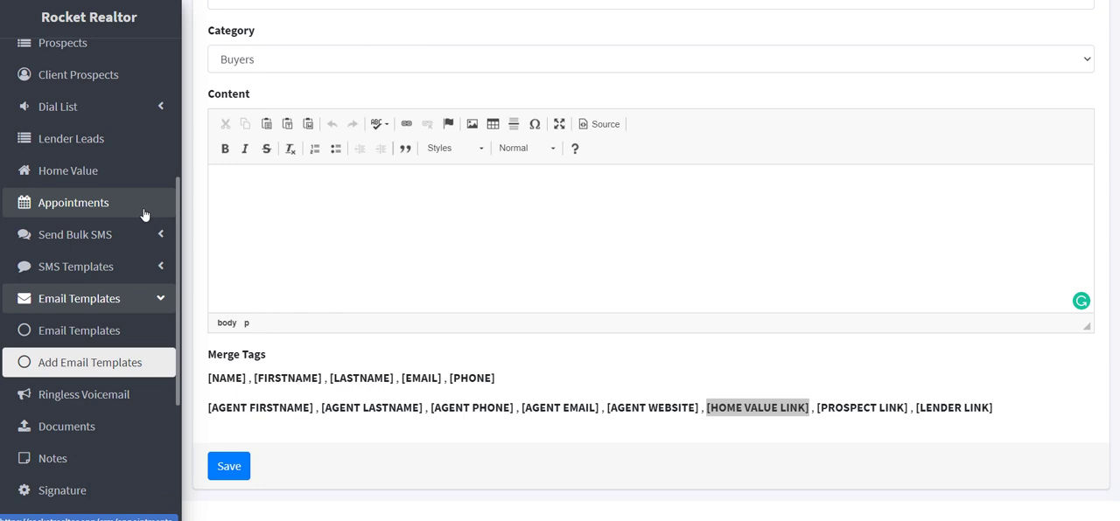
mouse_move(112, 234)
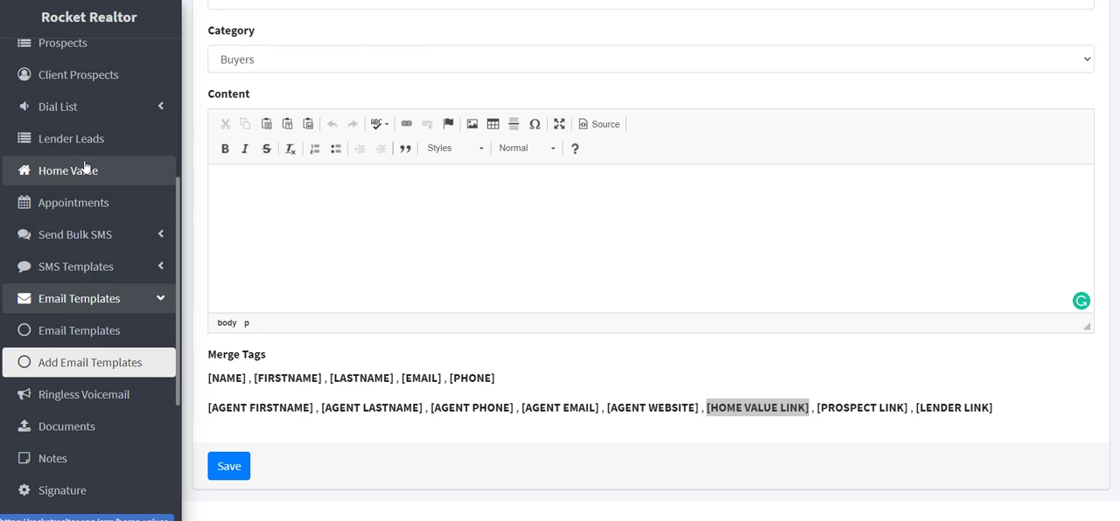
mouse_move(85, 266)
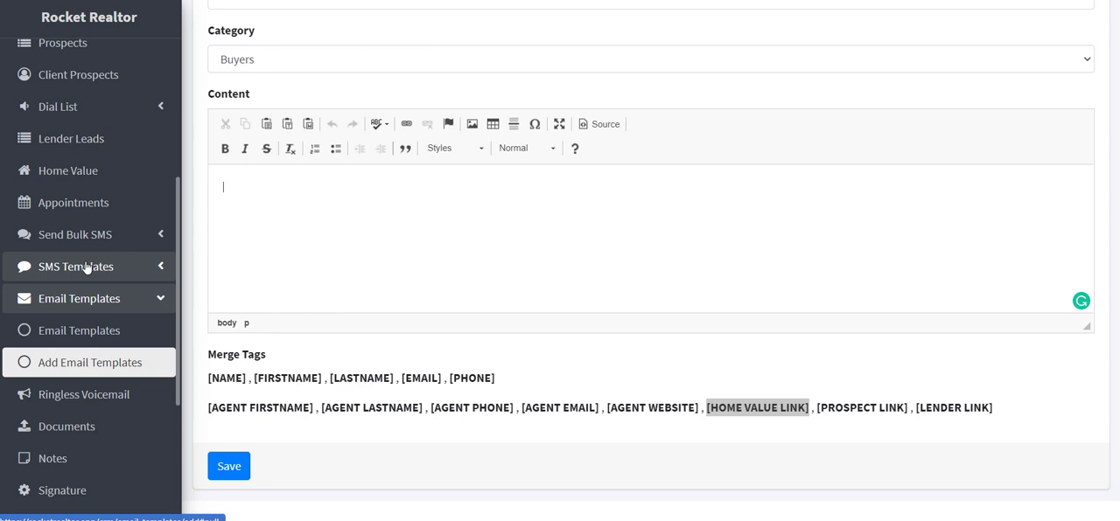
scroll("down", 3)
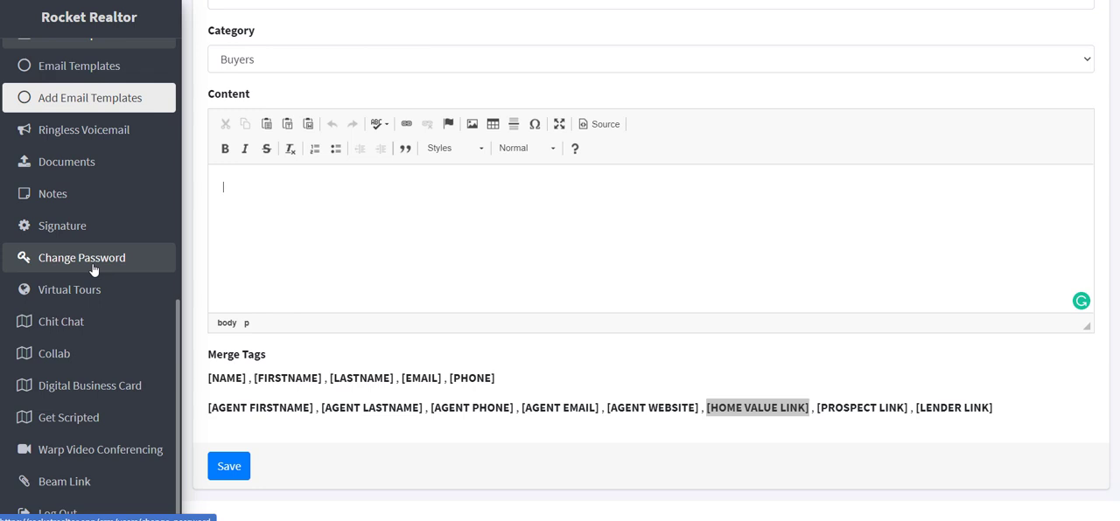